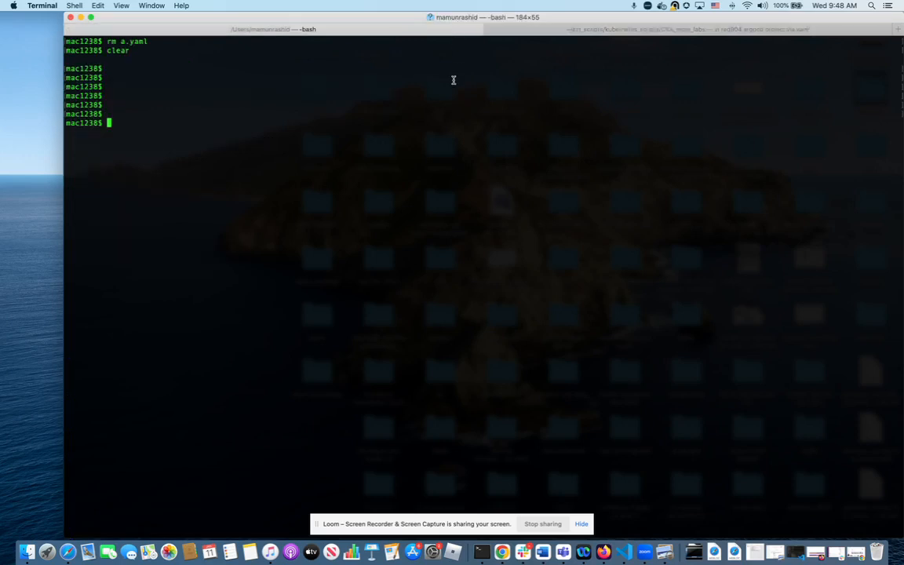
Step: Check the GKE node is Ready with 'k get node', then list Argo CD projects (default, project-test)
text(k get nodes)
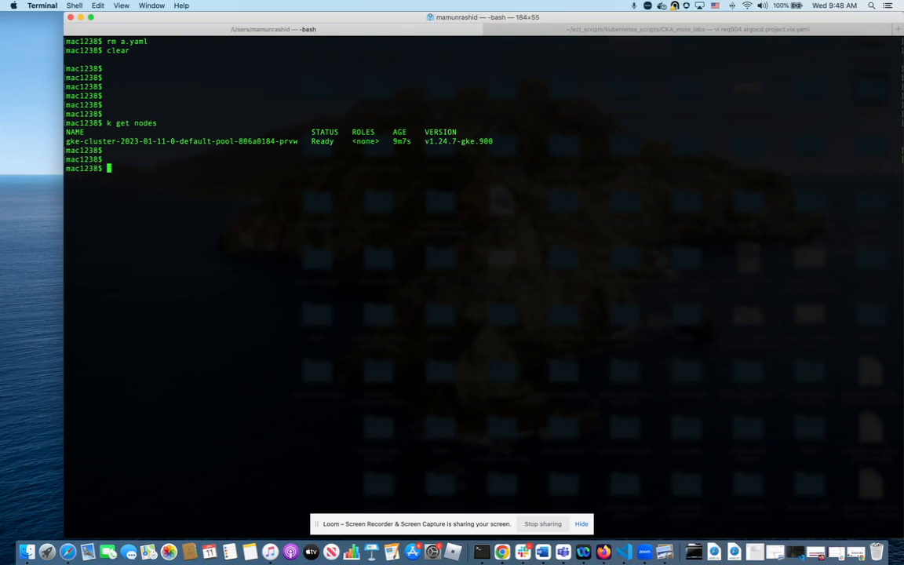
text(arc)
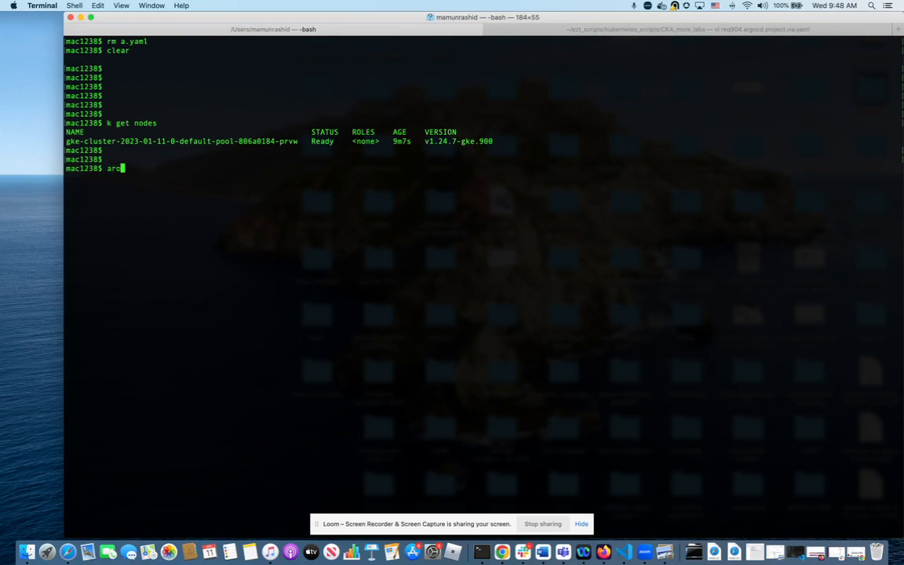
text(ocd)
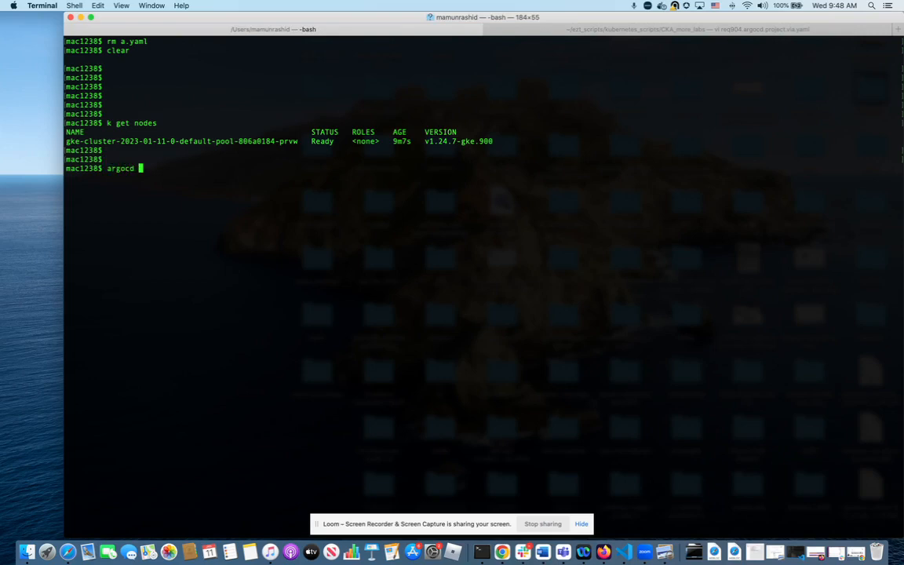
text(proj list)
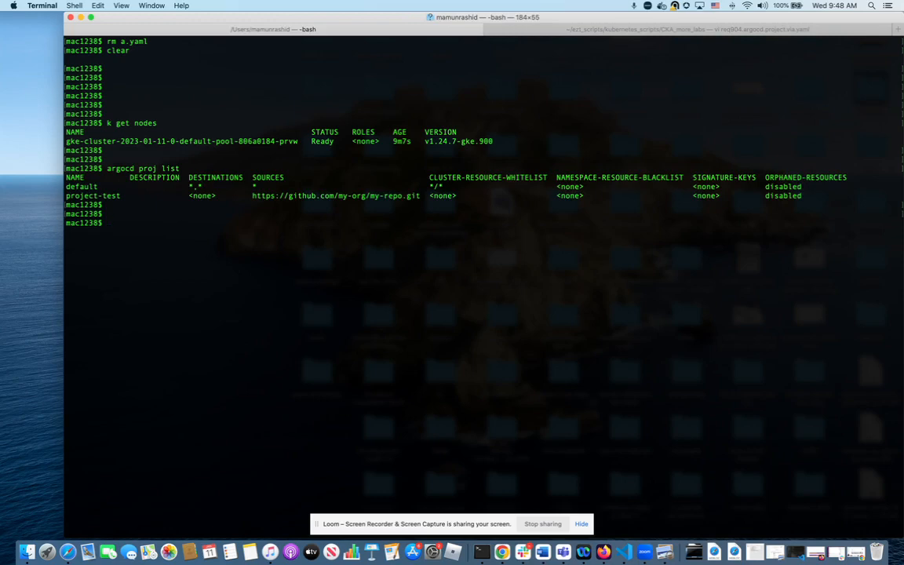
mouse_move(402, 31)
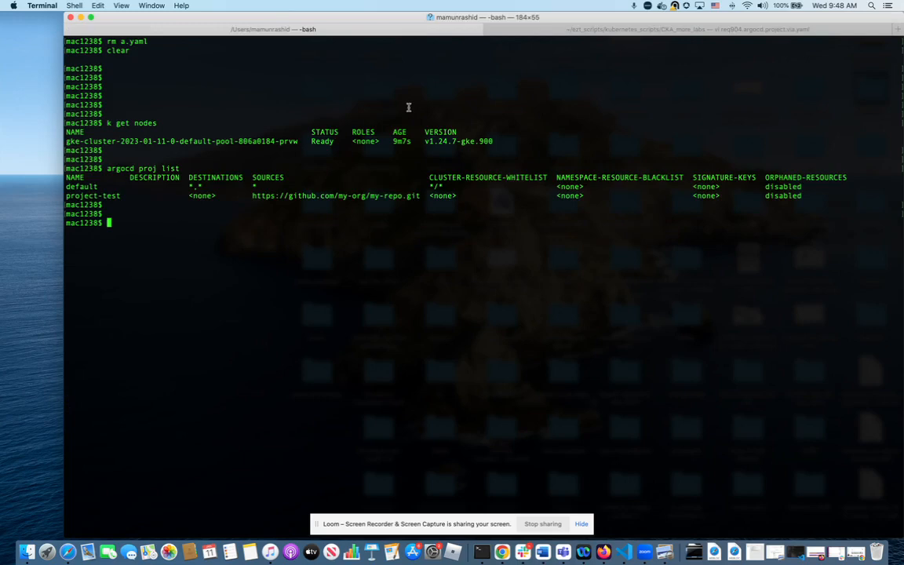
Step: Edit a.yaml in vi and begin the kubectl apply command for it
text(vi a.yaml)
text(k get crd)
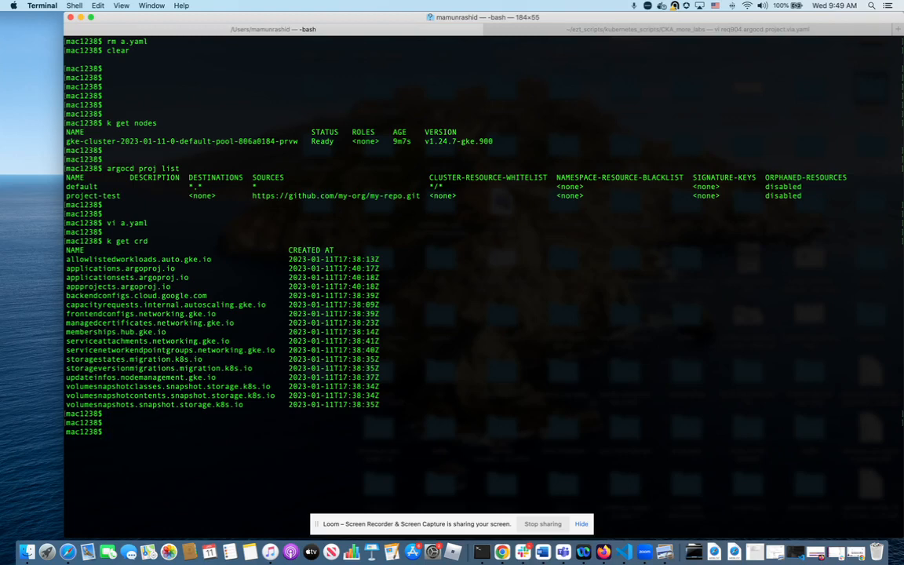
text(k apply)
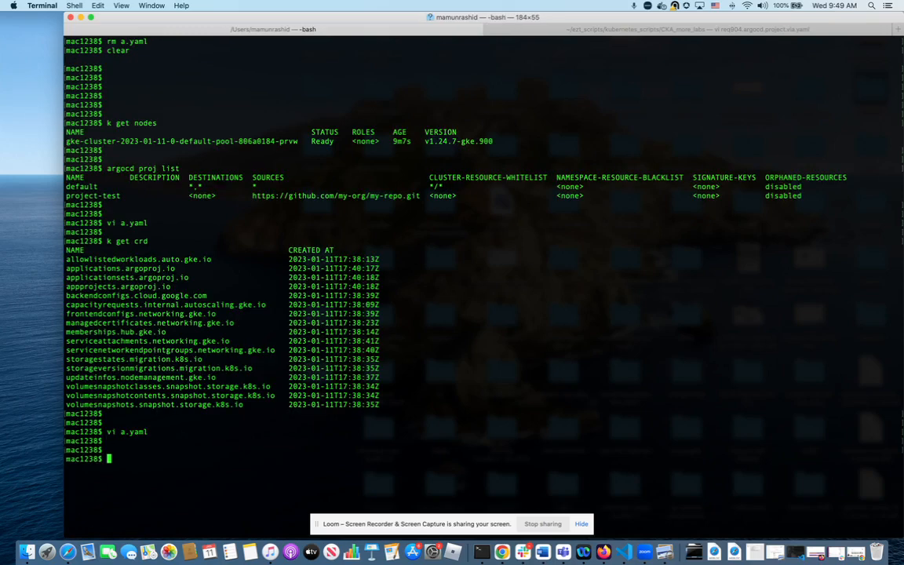
Step: Create AppProject project-foo with 'k apply -f a.yaml'
key(Return)
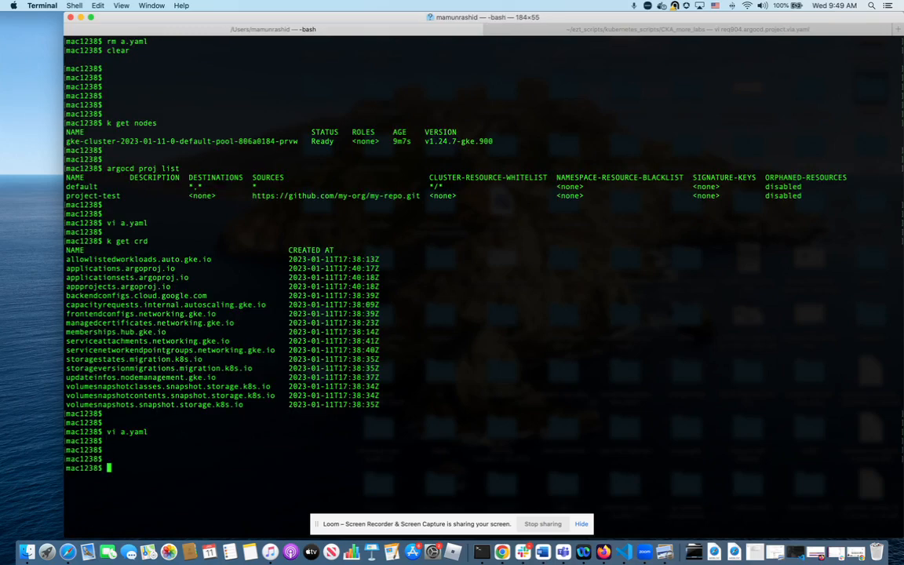
text(k apply -f a.yaml)
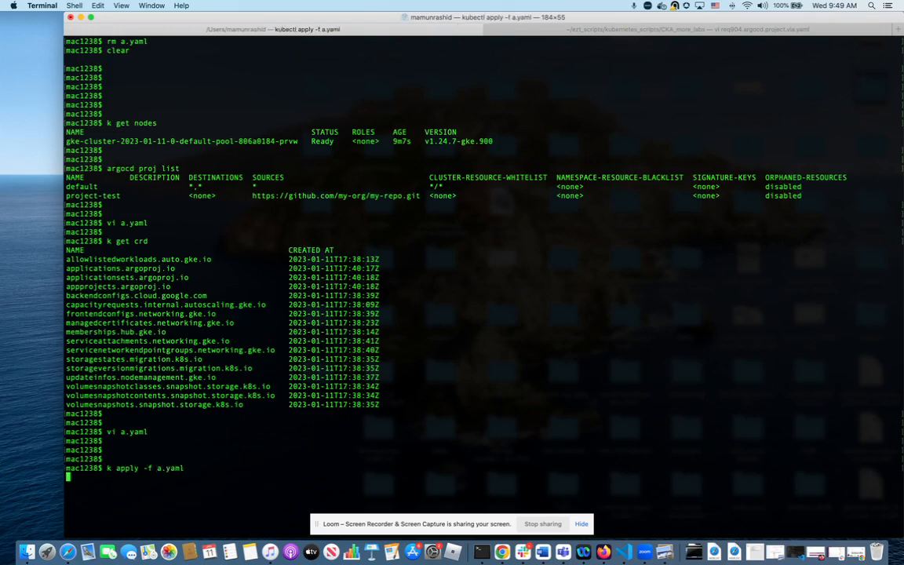
key(Return)
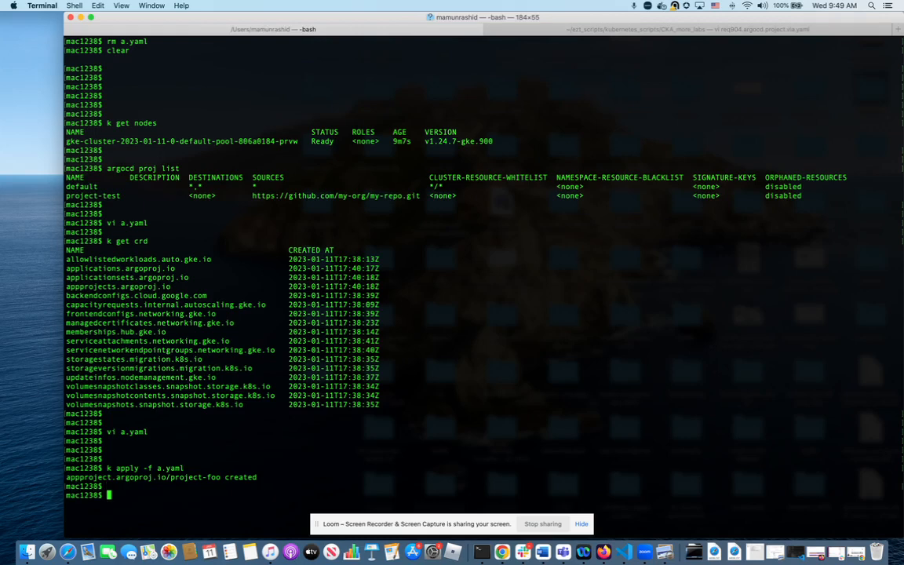
Step: Start composing 'argocd proj list' to verify the new project
text(argocd)
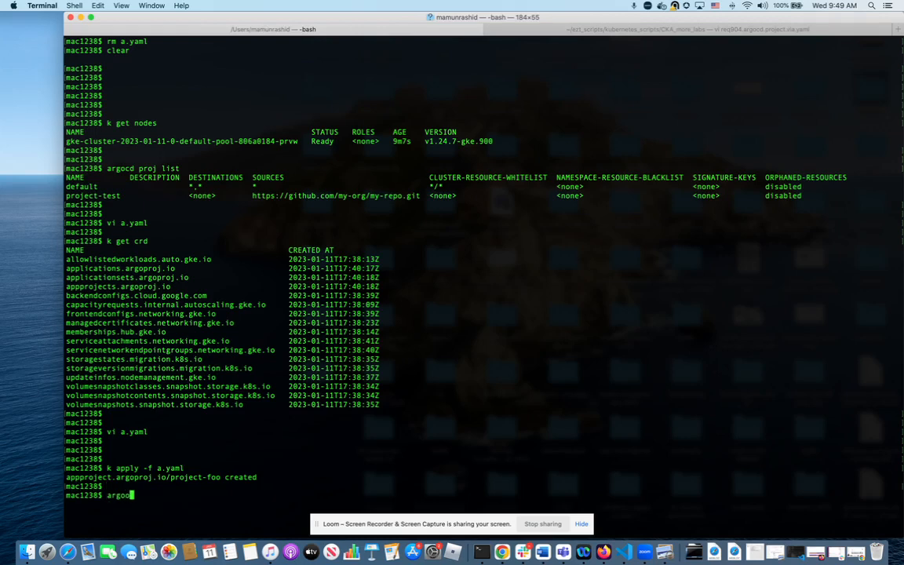
text(" ")
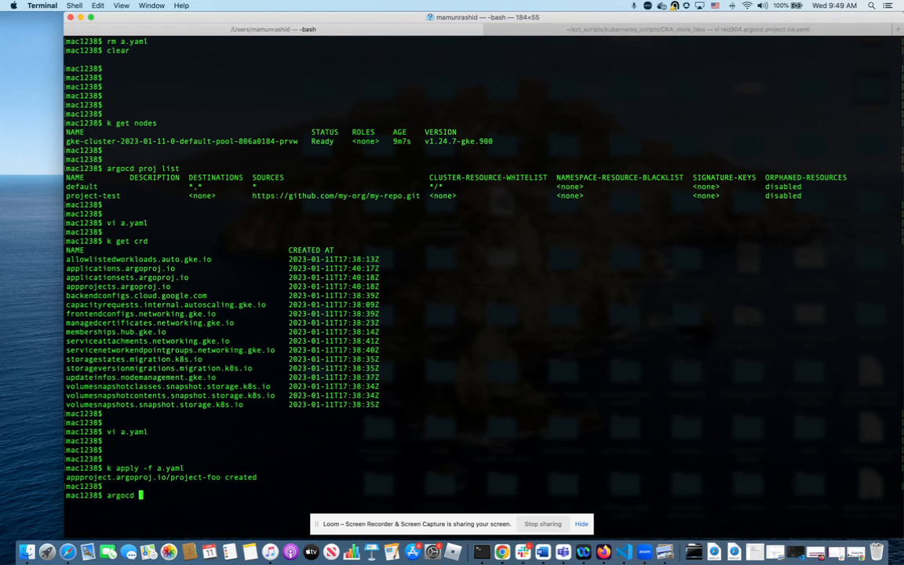
text(proj list)
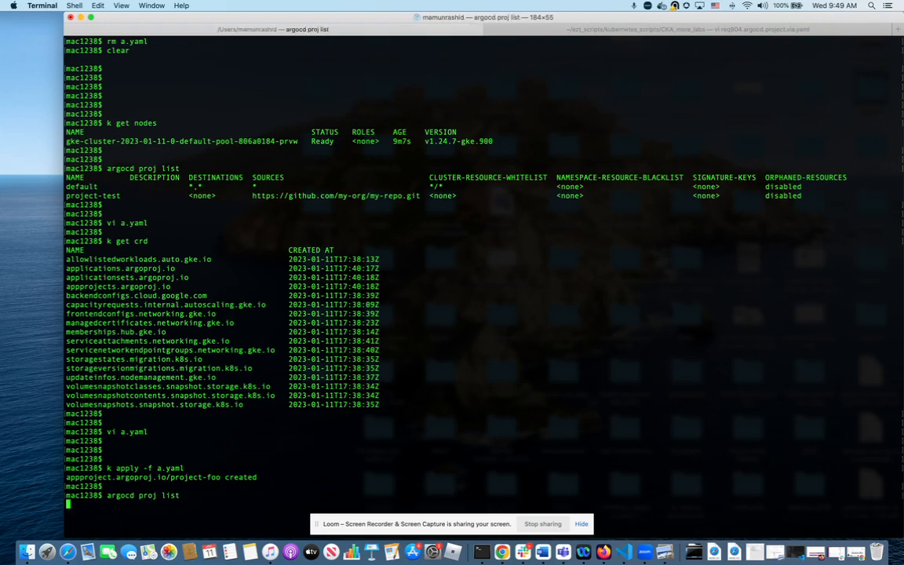
Step: Run 'argocd proj list' showing project-foo alongside default and project-test
key(Return)
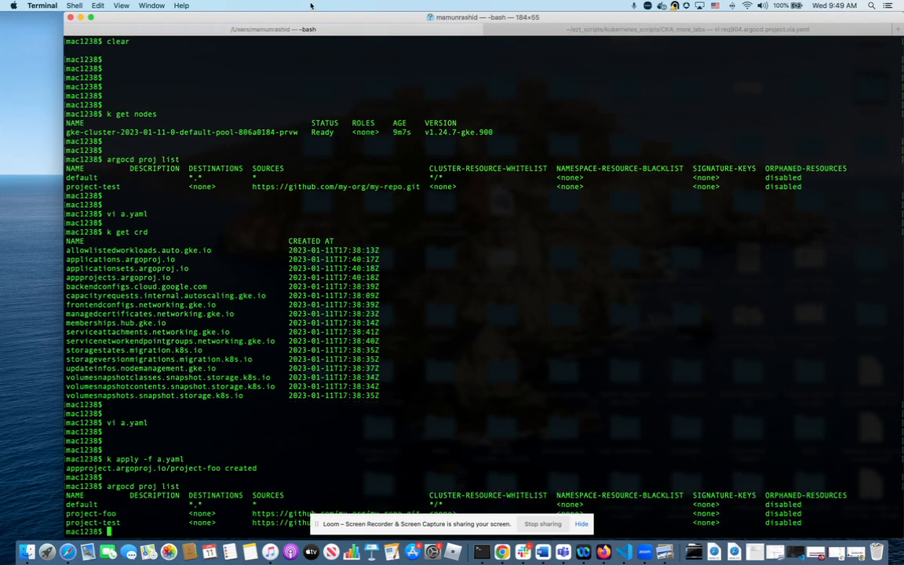
mouse_move(31, 16)
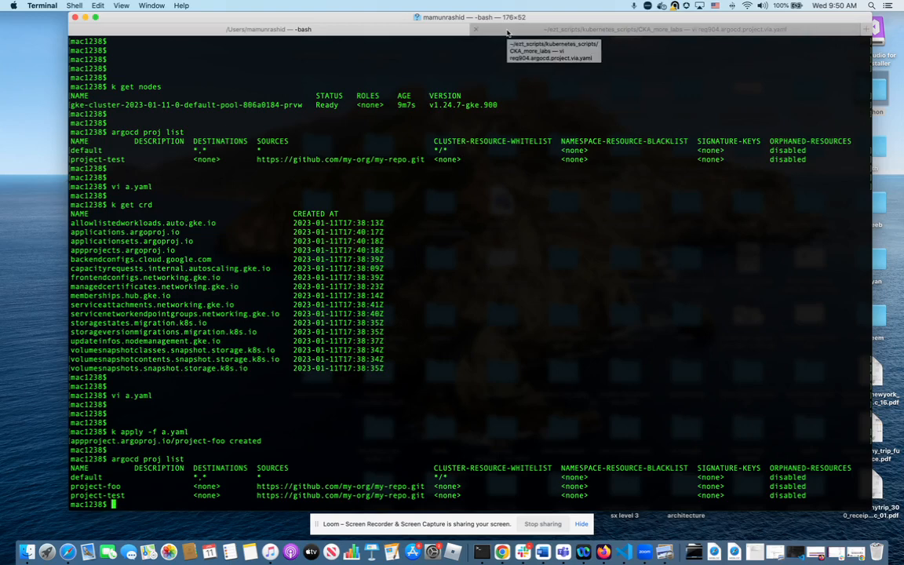
mouse_move(506, 273)
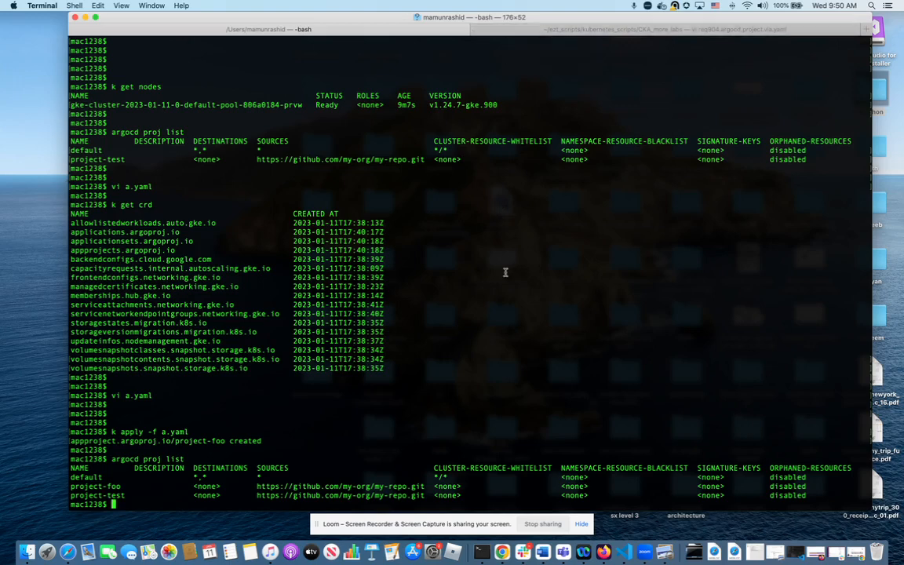